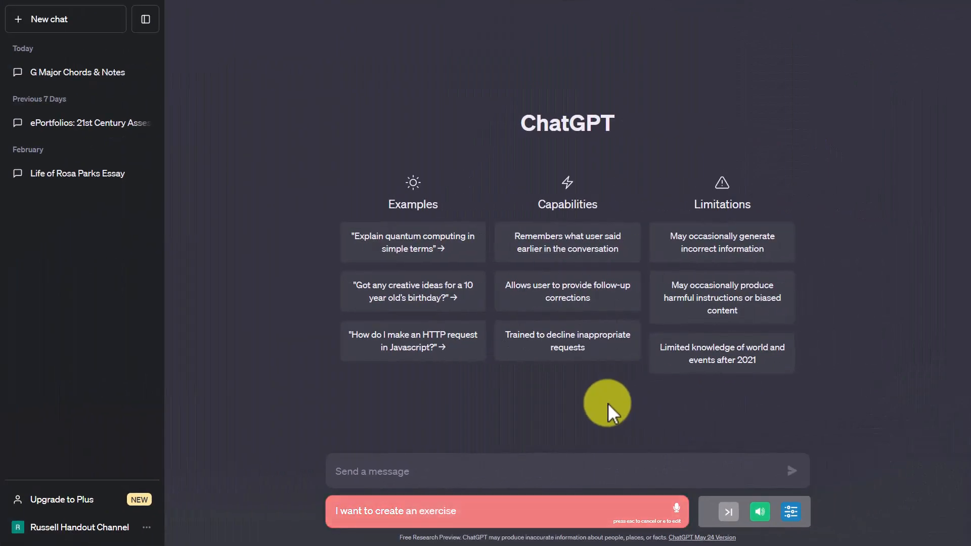
Step: Dictate and send a request for two contrasting Alex-in-Spain stories, one for student A and one for student B
type("for my students where student a has one story")
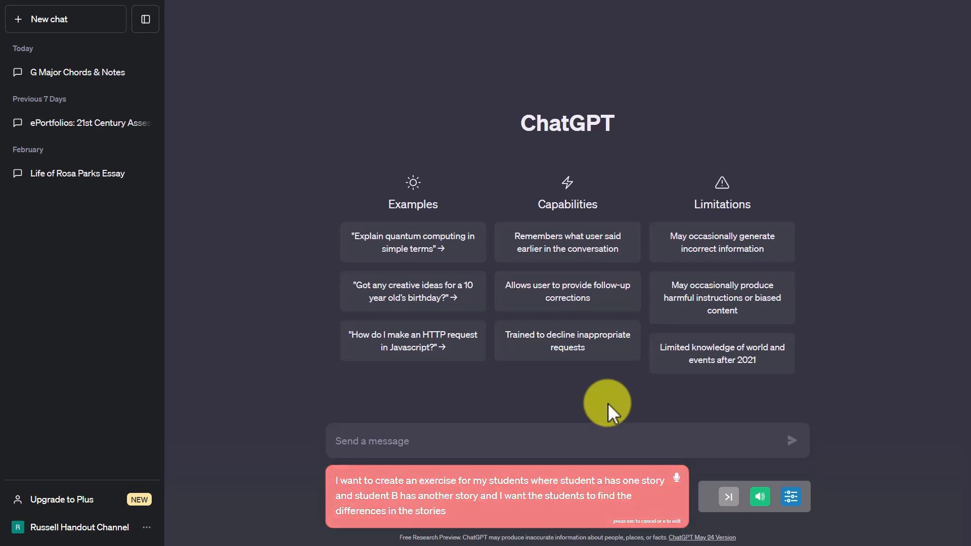
type("so could you write two")
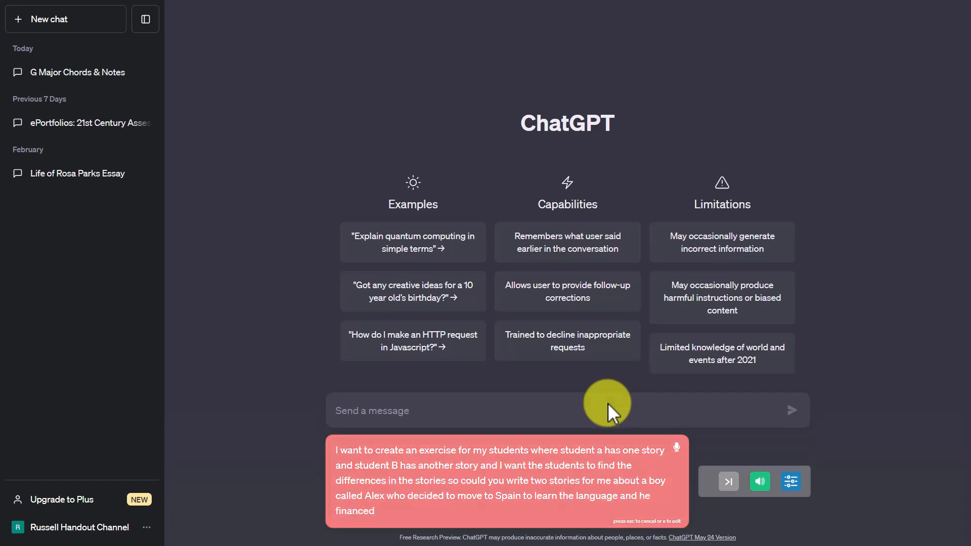
type("his life through")
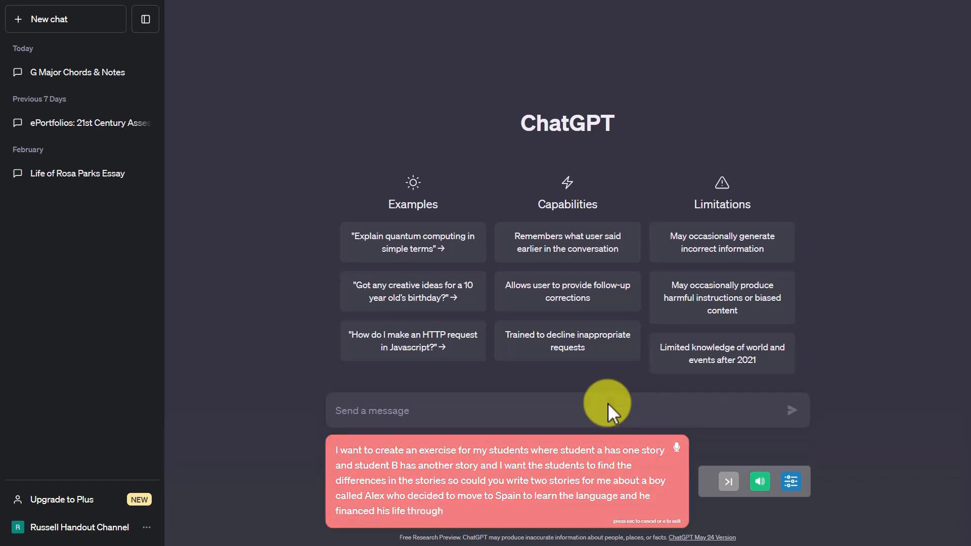
type("teaching English however")
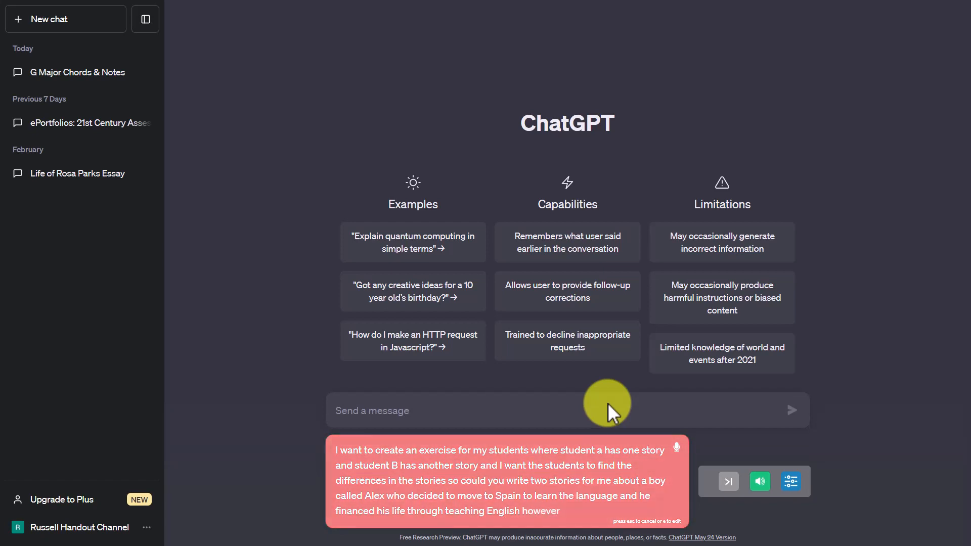
type("in Story one he decides")
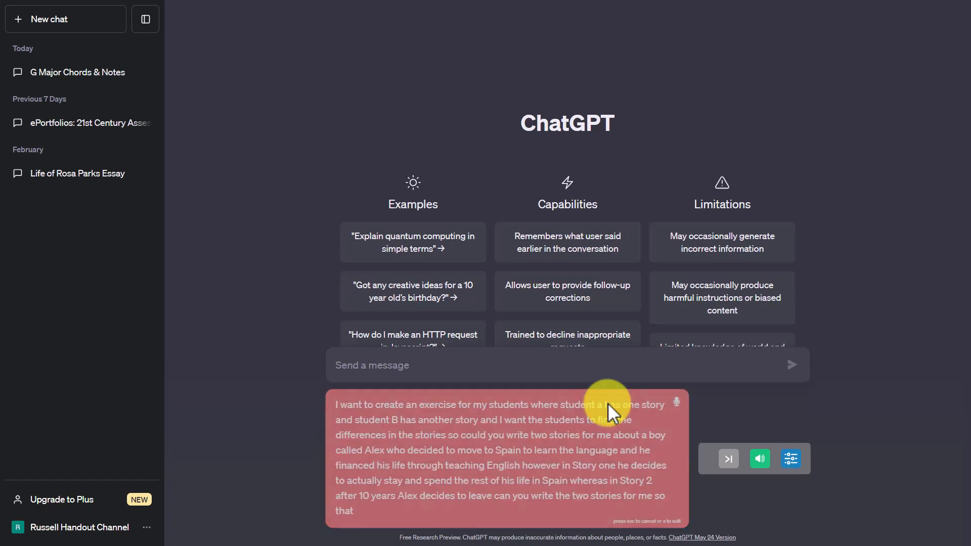
type("I can then give one story to student")
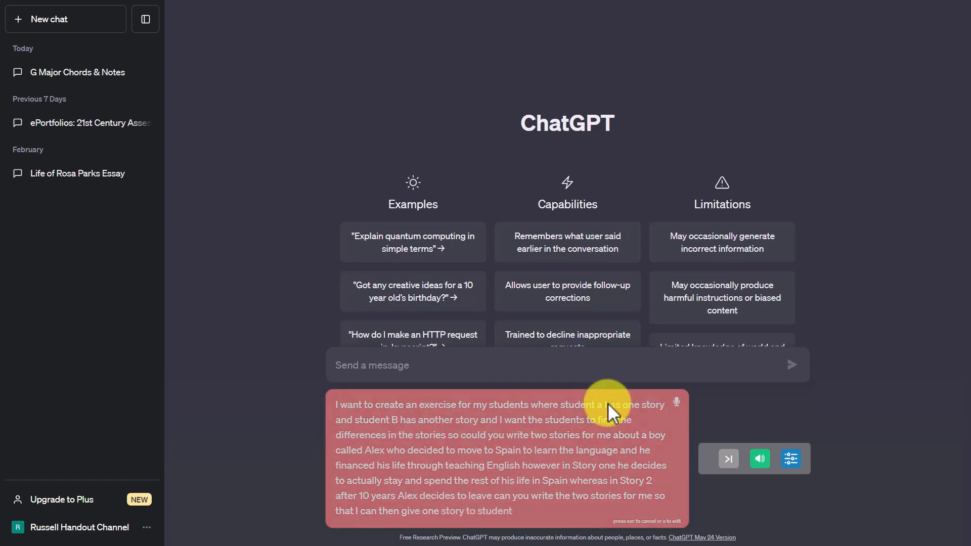
type("a and one story")
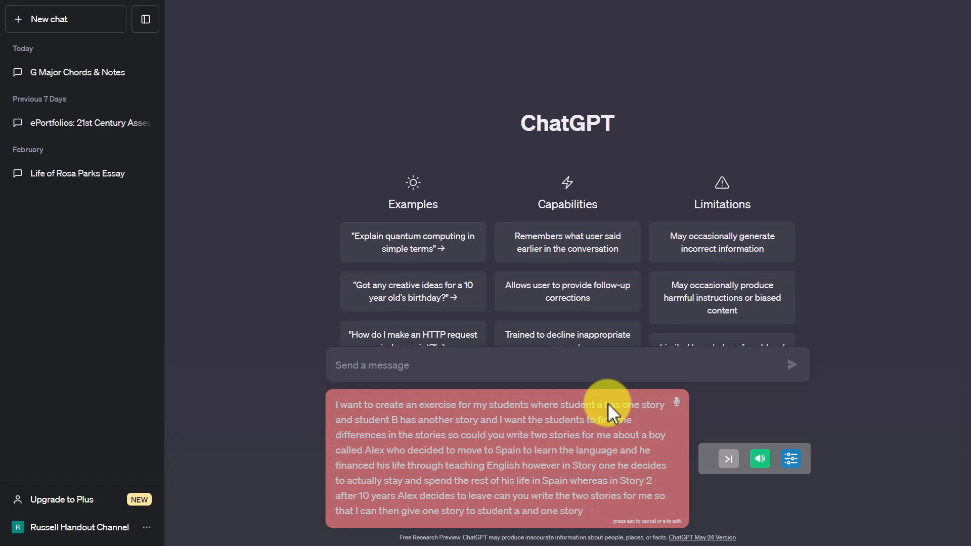
left_click(791, 365)
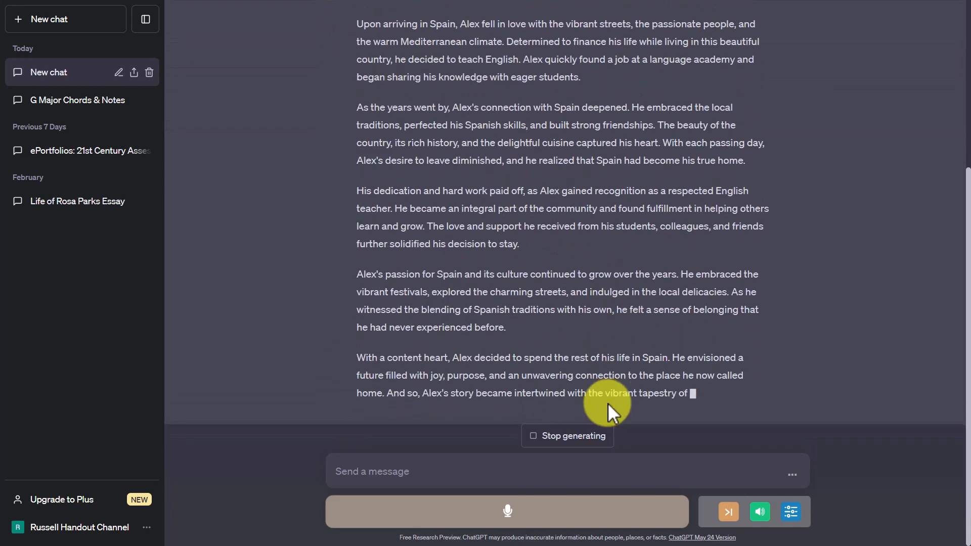
Step: Scroll through the generated Alex stories and vocabulary answer in the chat
scroll("down", 3)
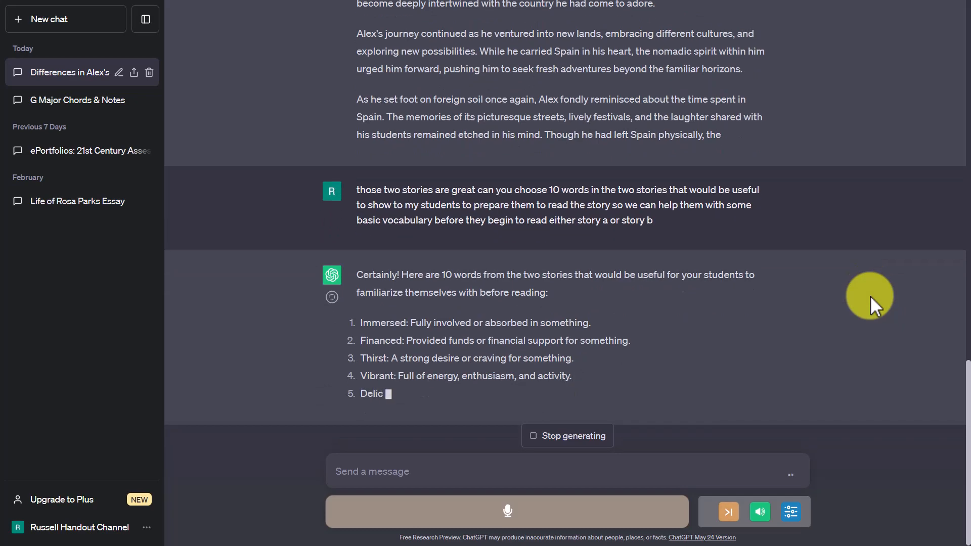
left_click(149, 72)
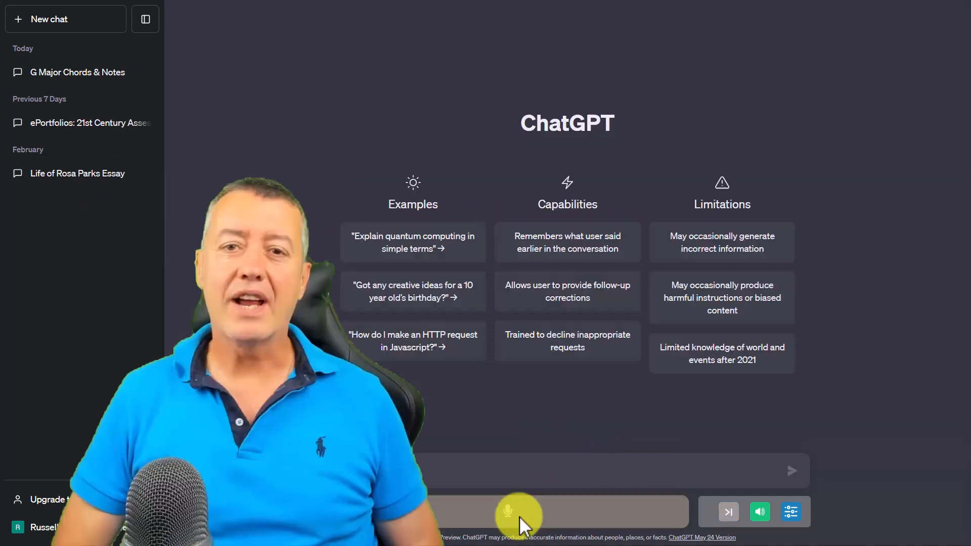
Step: Activate the microphone bar so the voice language shows English (UK)
left_click(519, 512)
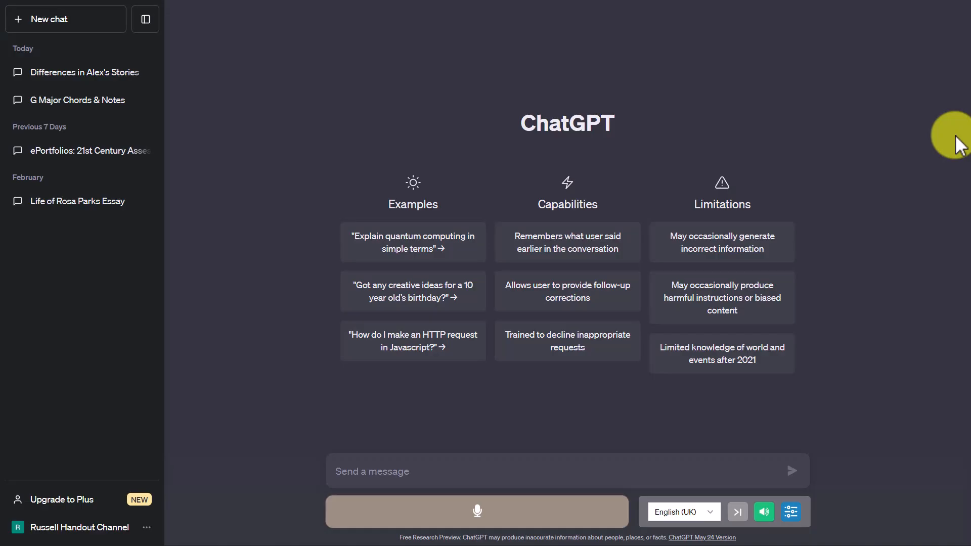
mouse_move(505, 472)
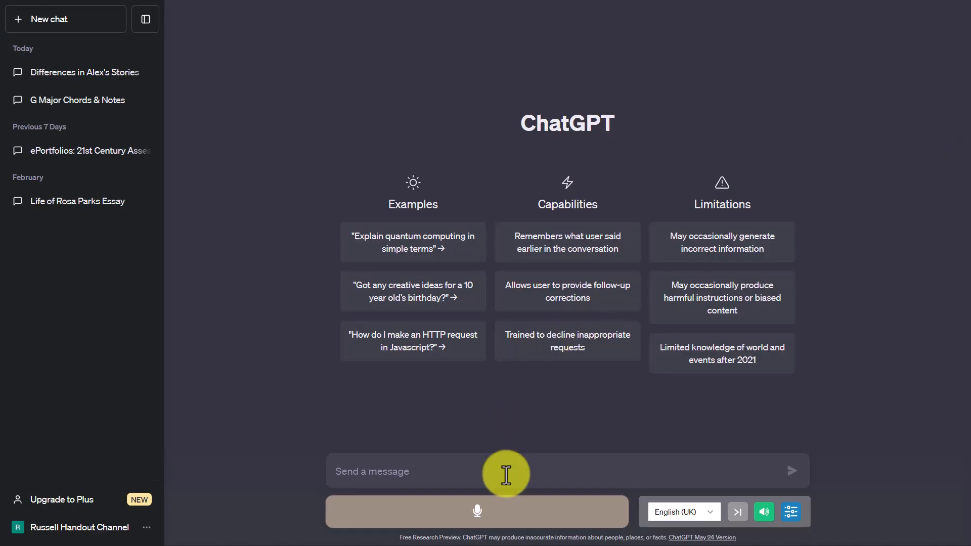
mouse_move(476, 510)
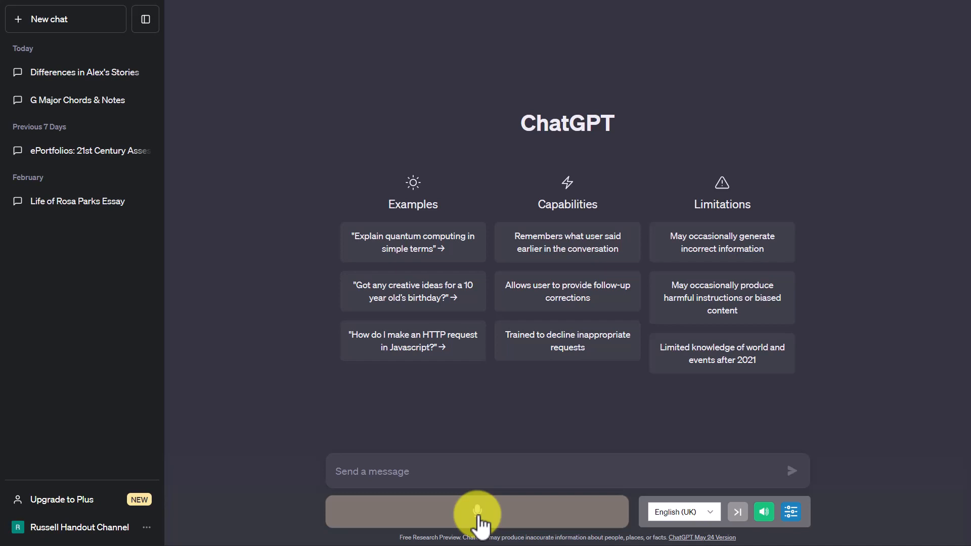
mouse_move(484, 502)
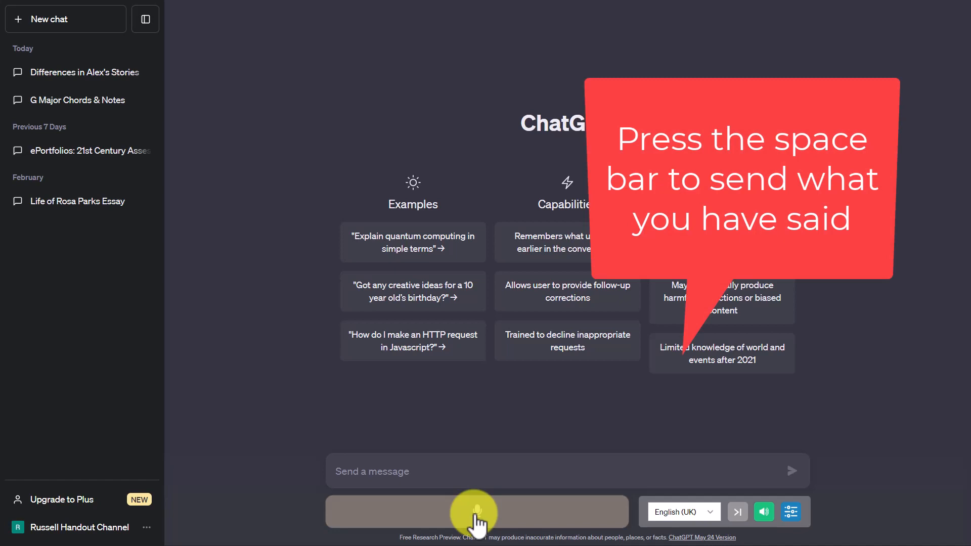
left_click(475, 511)
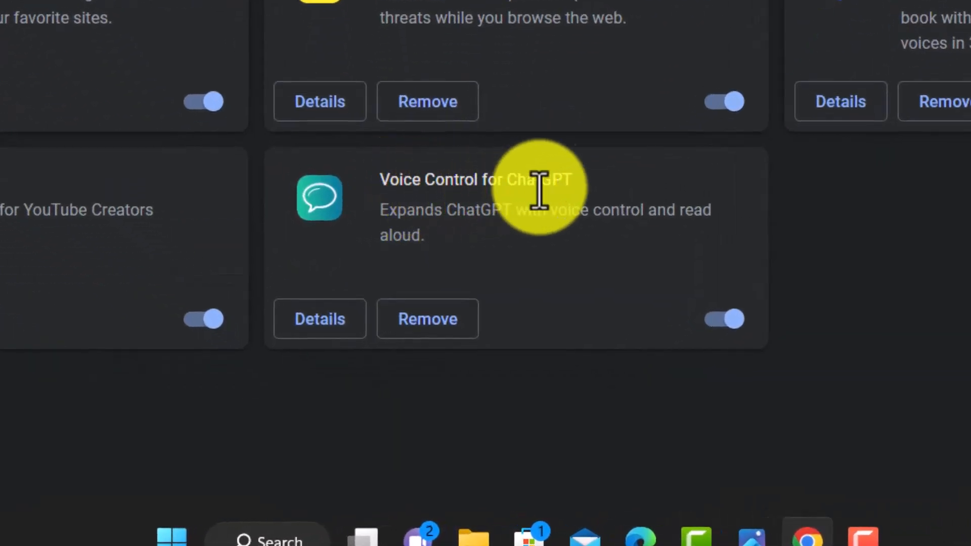
mouse_move(554, 186)
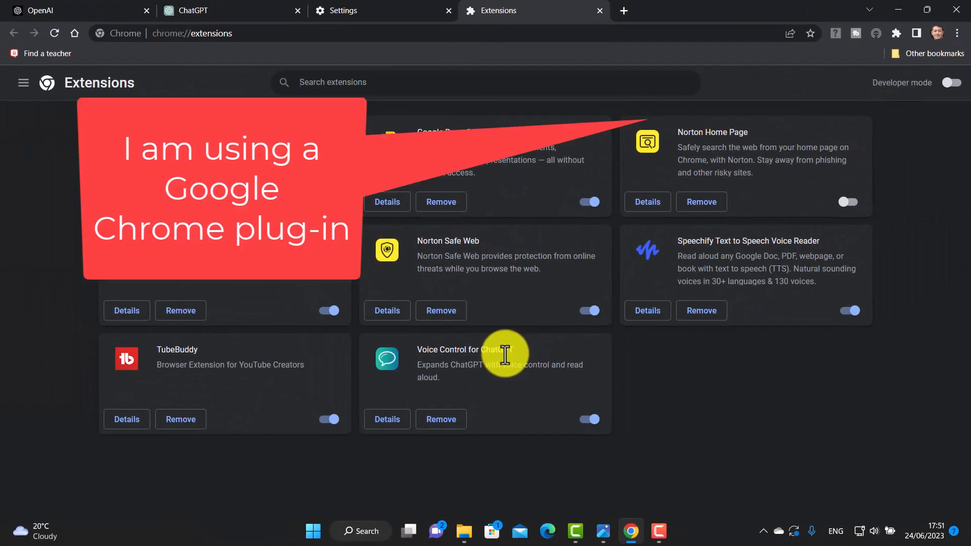
mouse_move(350, 384)
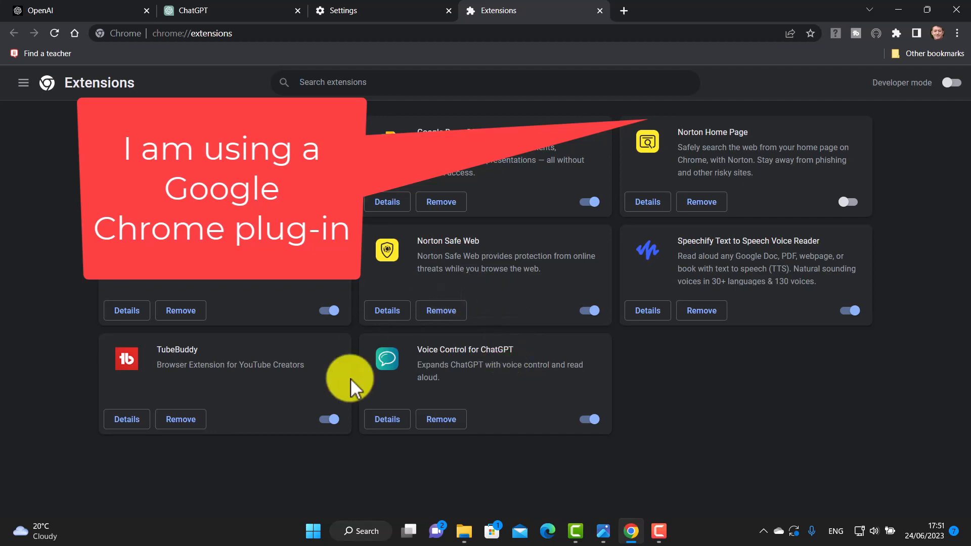
Step: Go from Chrome's main menu to the installed Extensions page
left_click(956, 33)
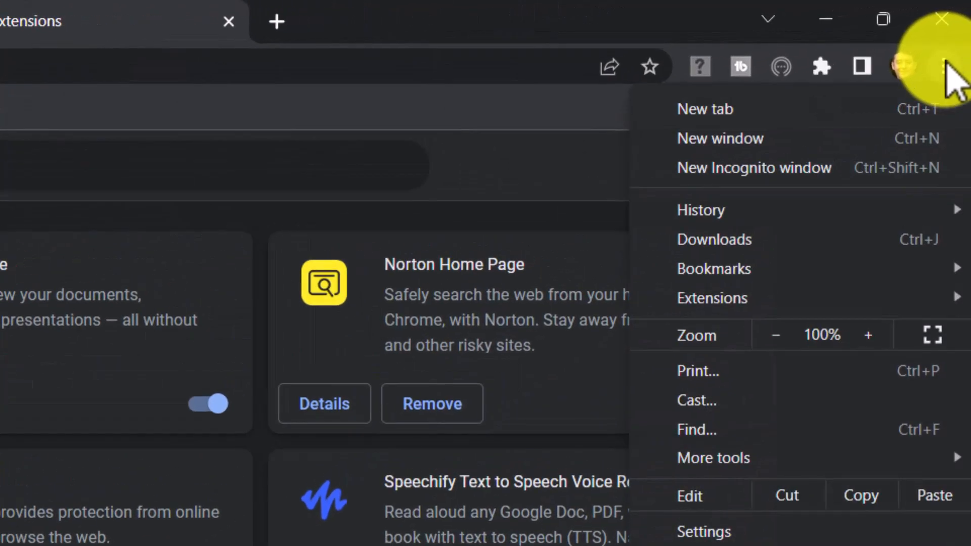
mouse_move(713, 458)
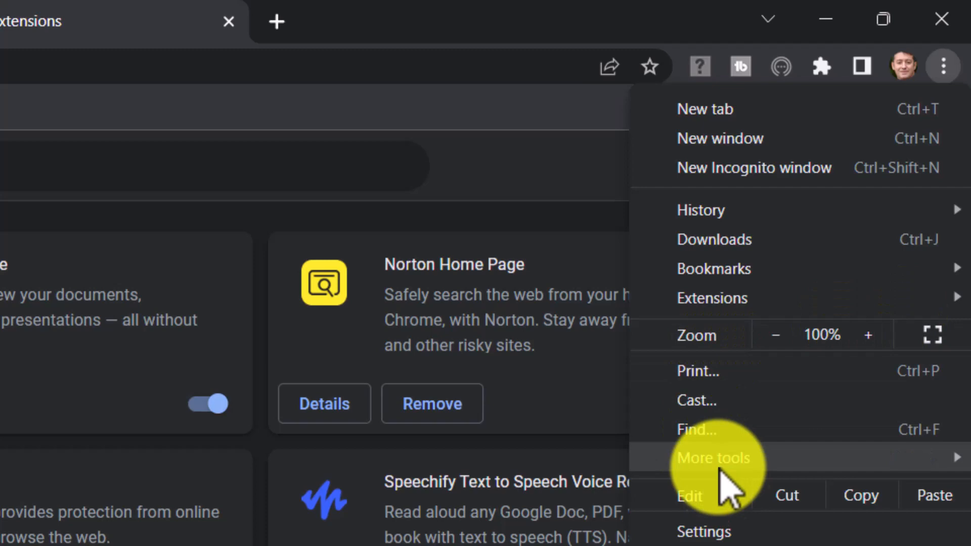
left_click(704, 531)
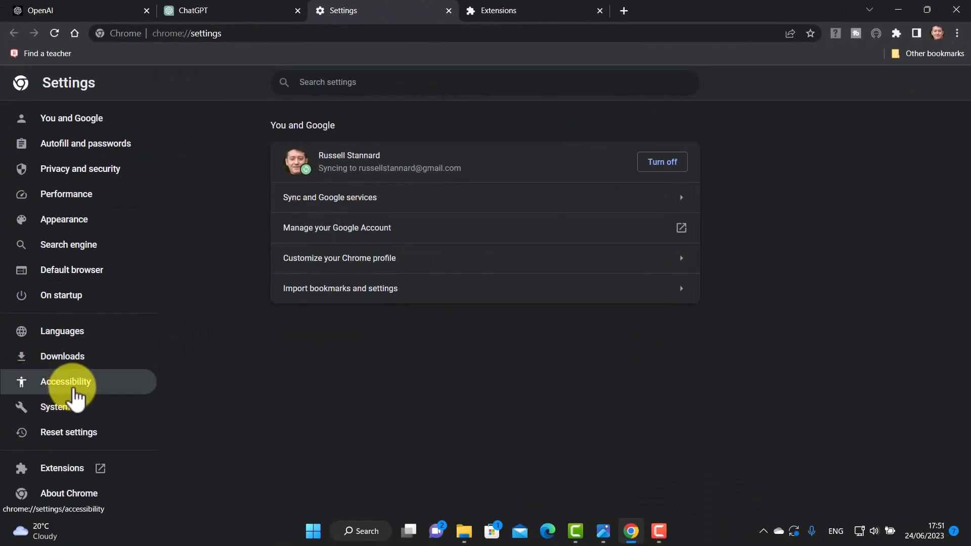
mouse_move(68, 402)
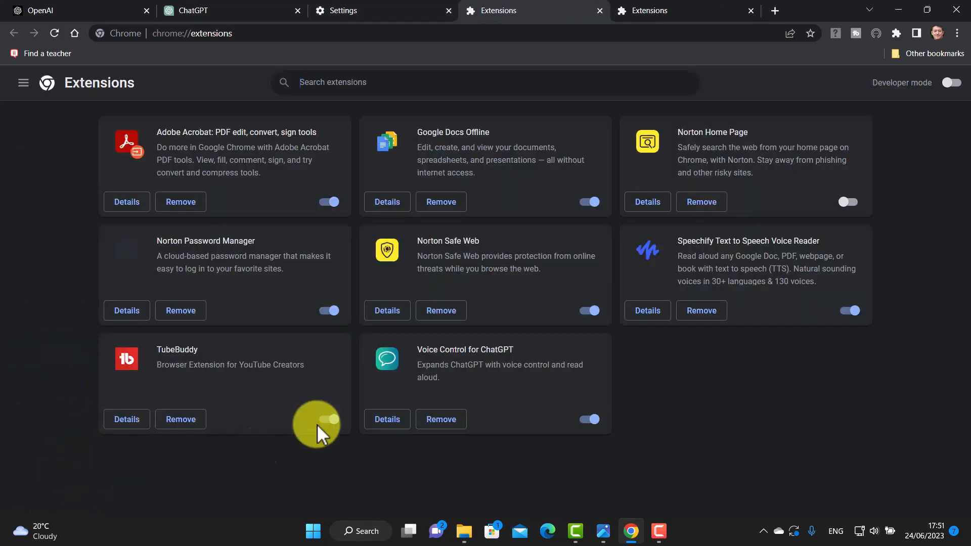
mouse_move(442, 419)
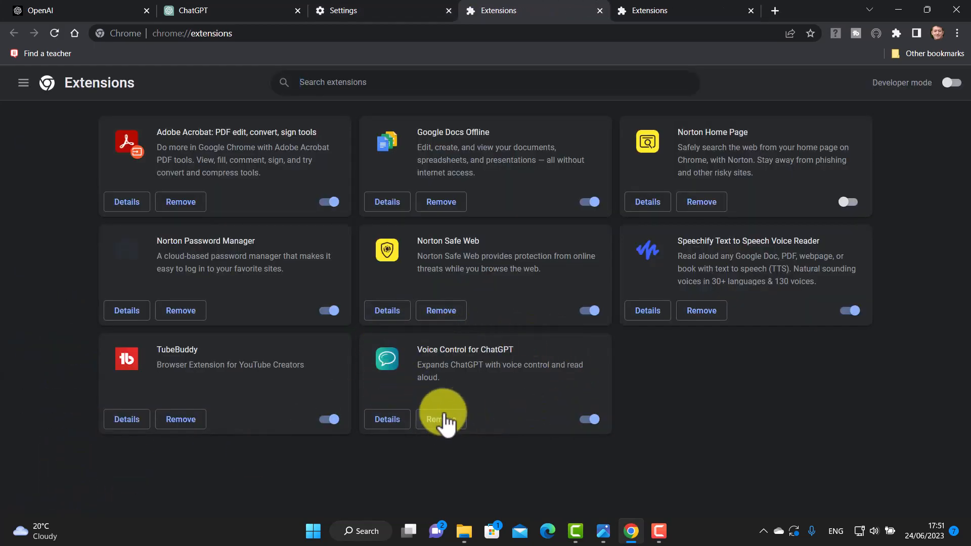
mouse_move(441, 419)
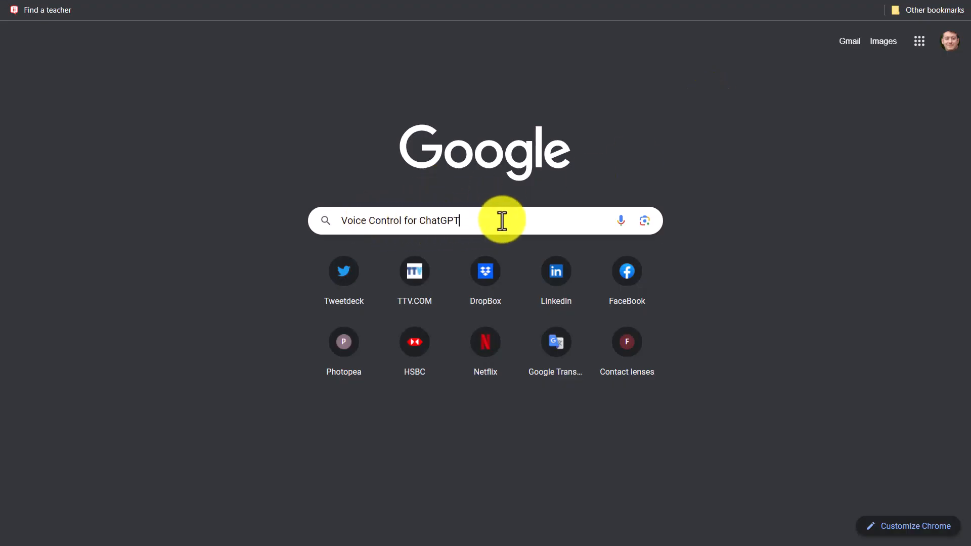
Step: Search Google for 'Voice Control for ChatGPT for google chrome'
type("for")
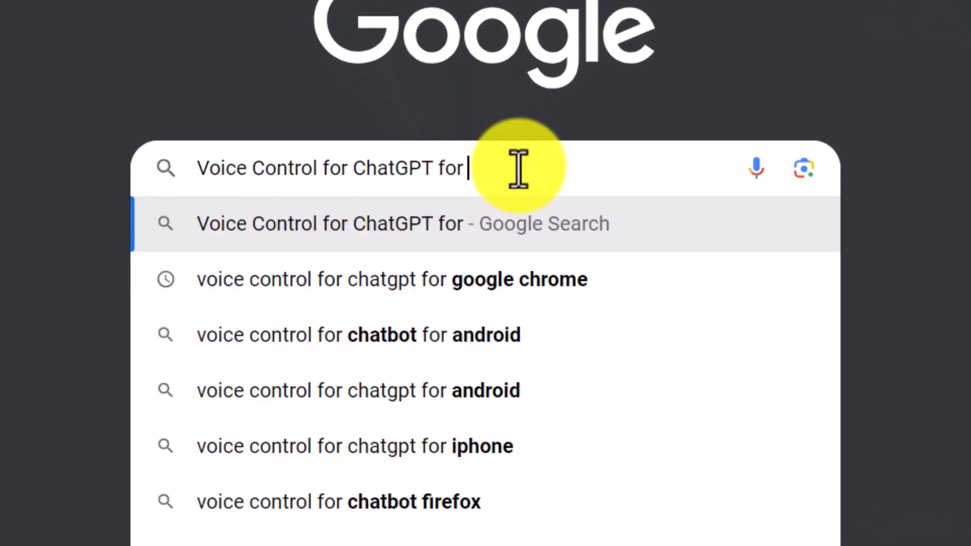
type("google cho")
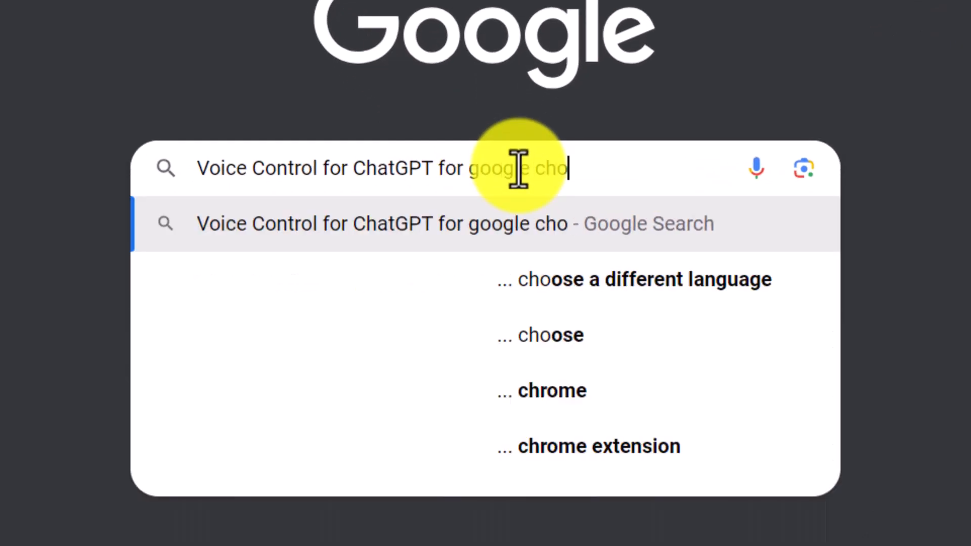
type("rme")
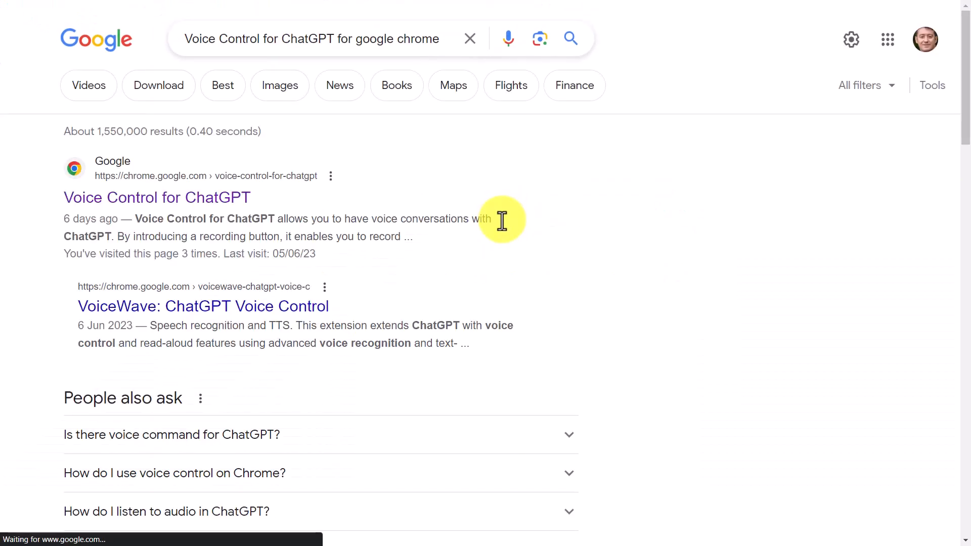
mouse_move(111, 180)
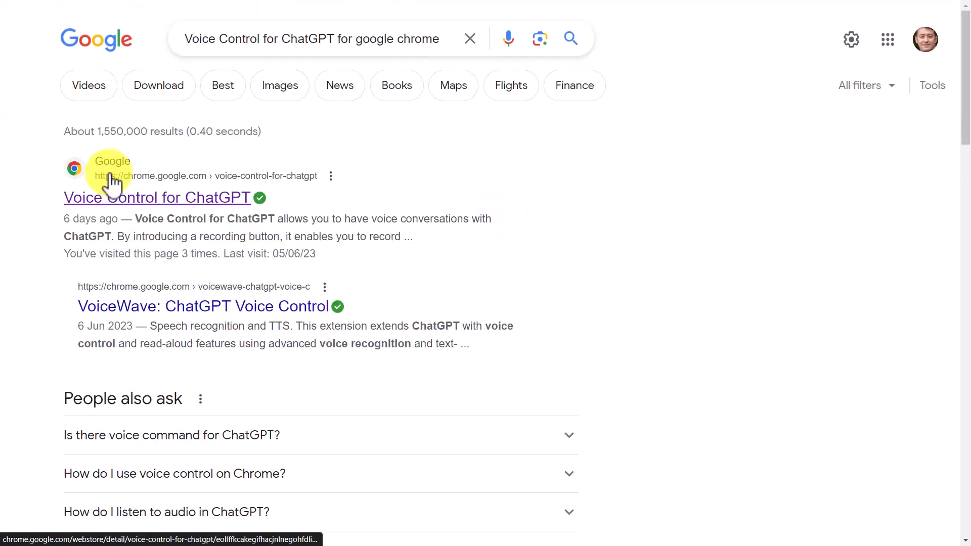
mouse_move(226, 207)
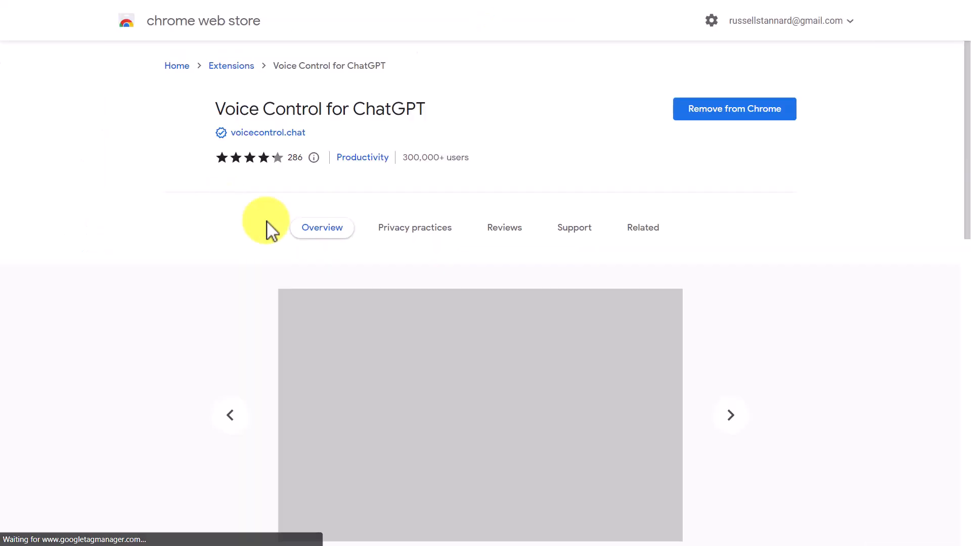
mouse_move(706, 117)
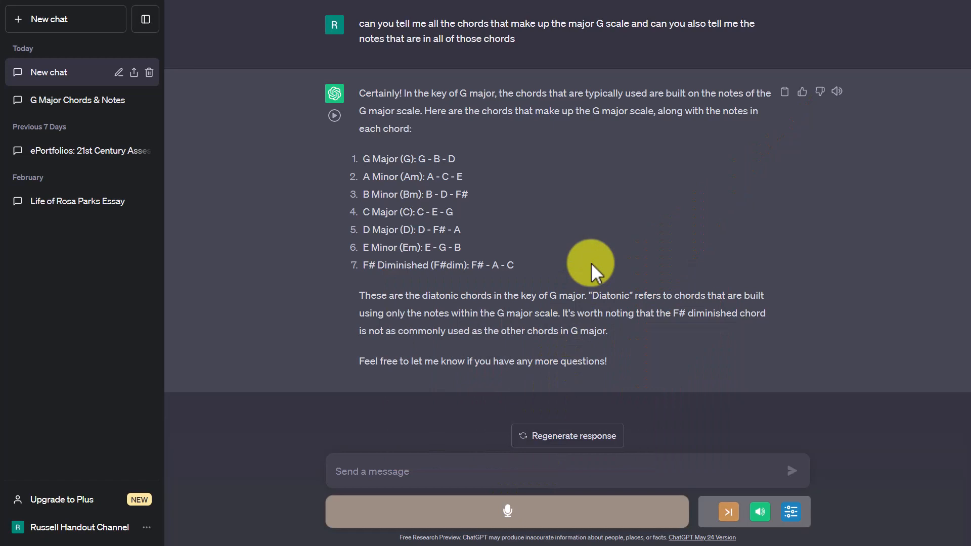
mouse_move(564, 117)
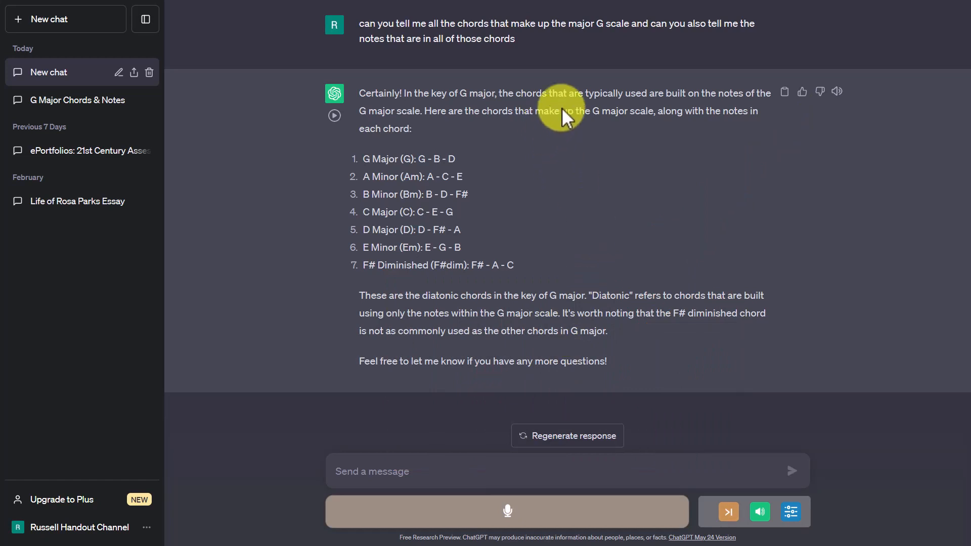
Step: Start a new empty chat and set the dictation language to Español (ES)
left_click(56, 18)
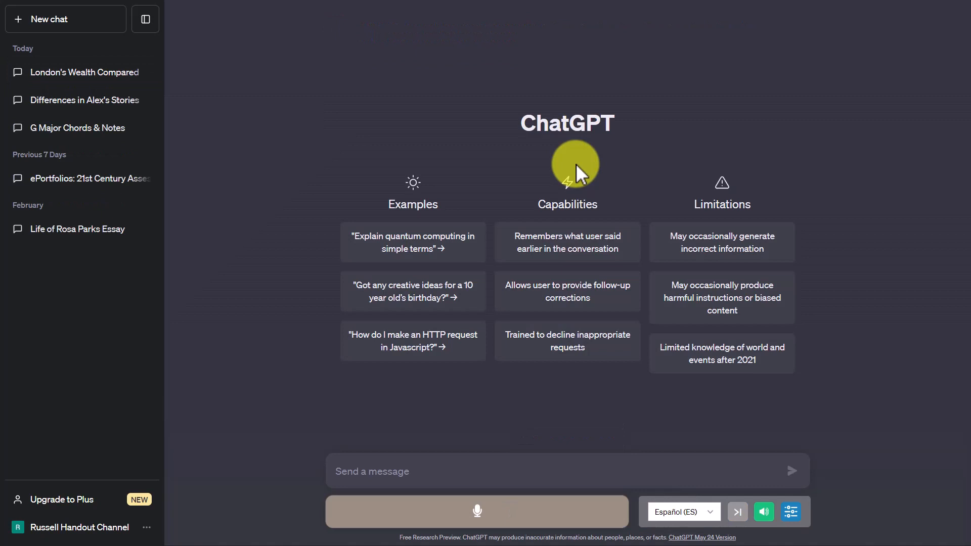
mouse_move(707, 520)
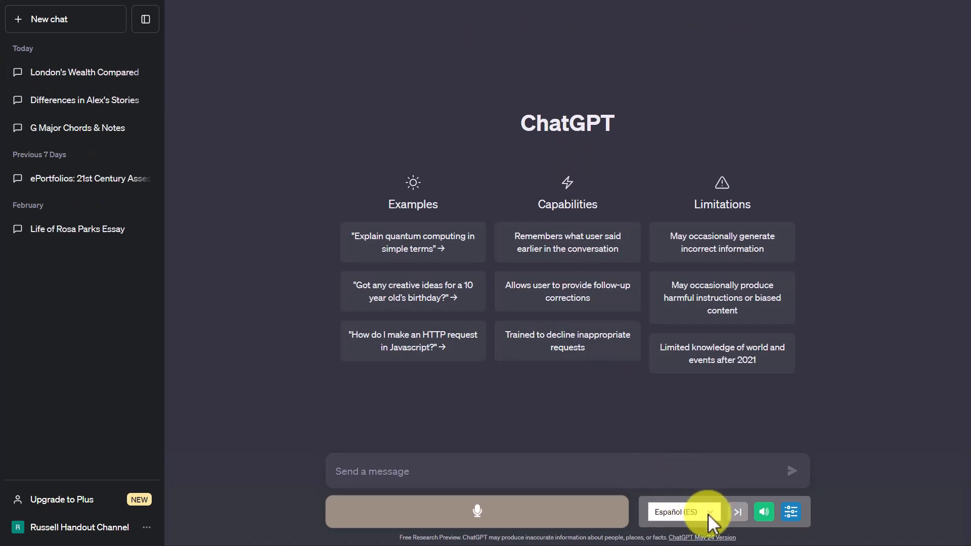
left_click(683, 512)
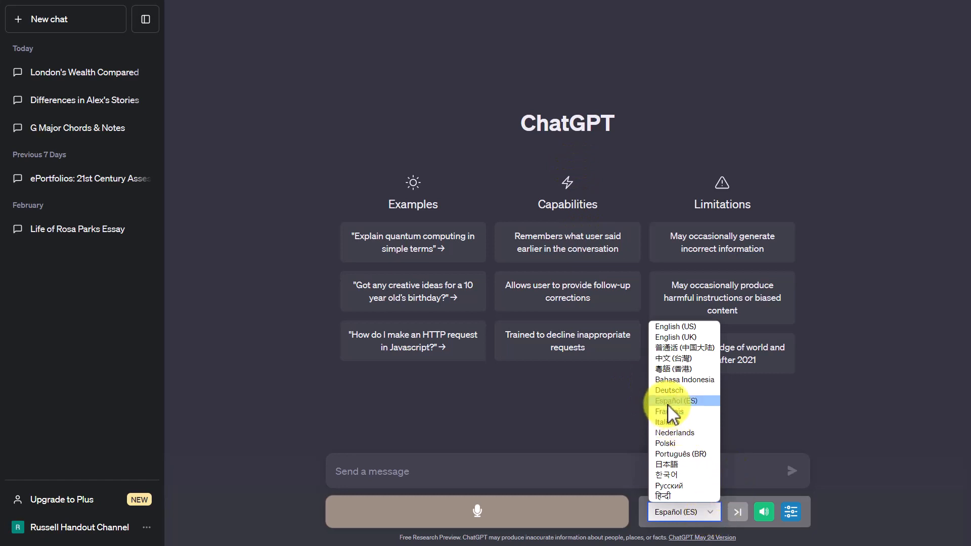
left_click(675, 400)
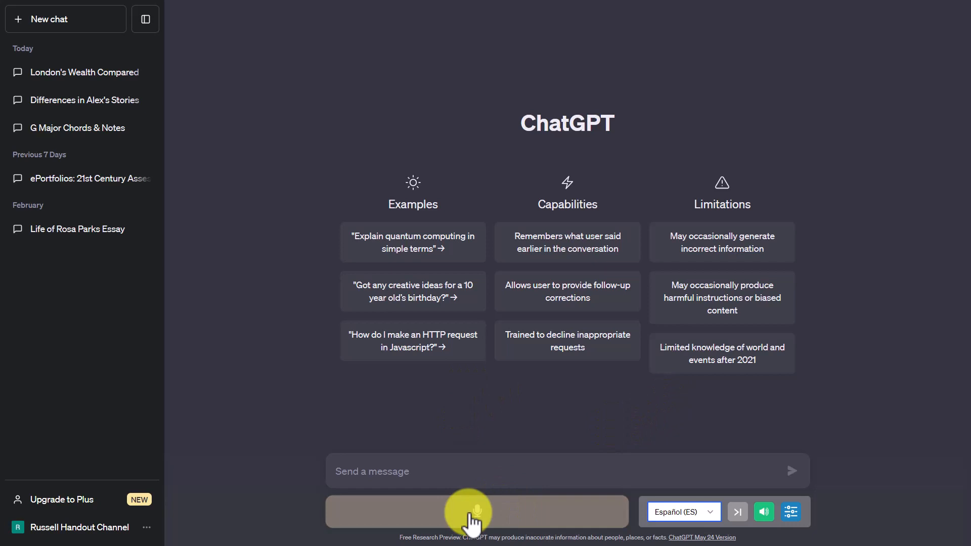
left_click(475, 512)
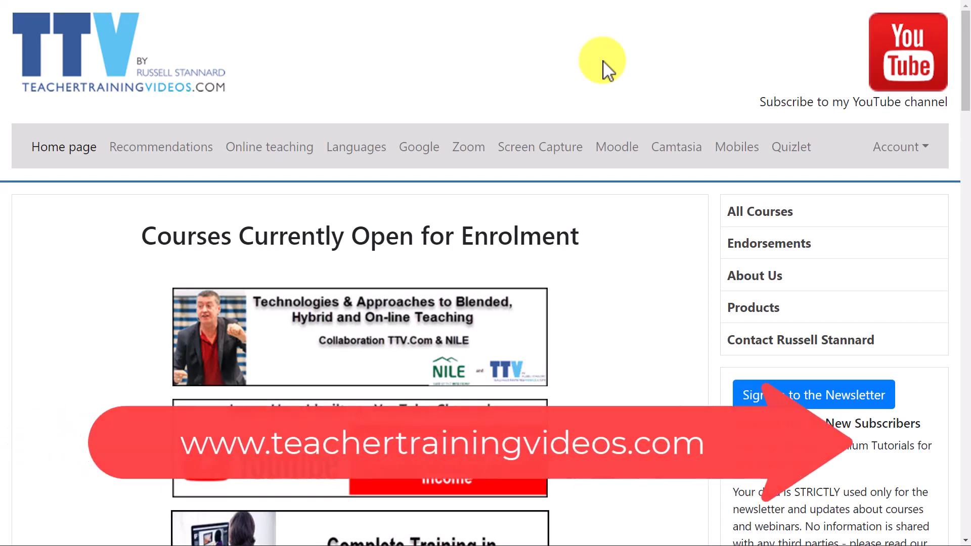
mouse_move(539, 147)
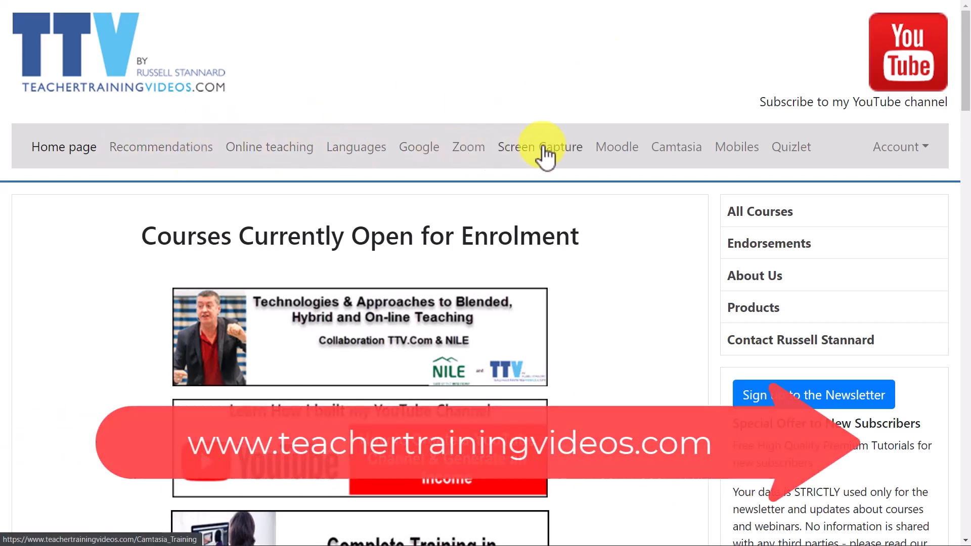
Step: Scroll down the TeacherTrainingVideos.com home page of open courses and back to the top
scroll("down", 3)
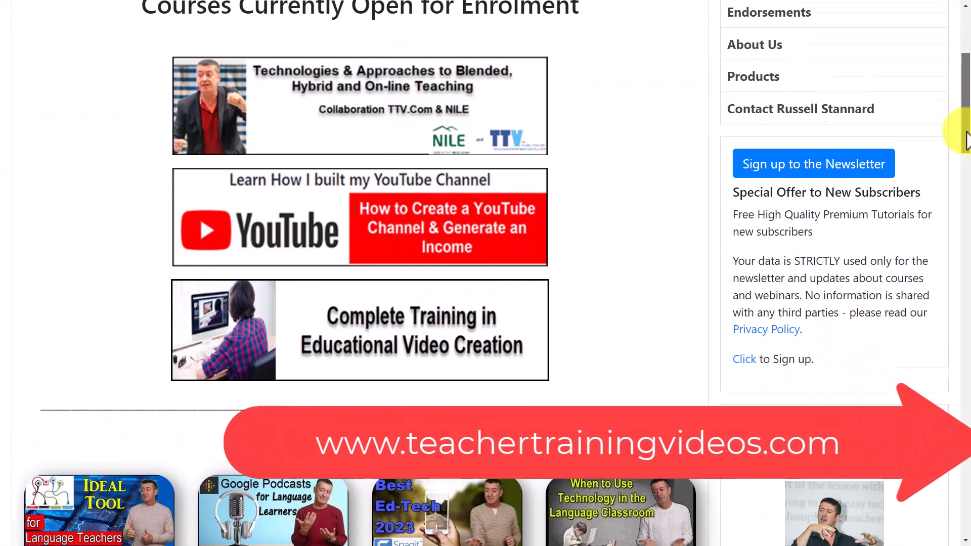
scroll("down", 3)
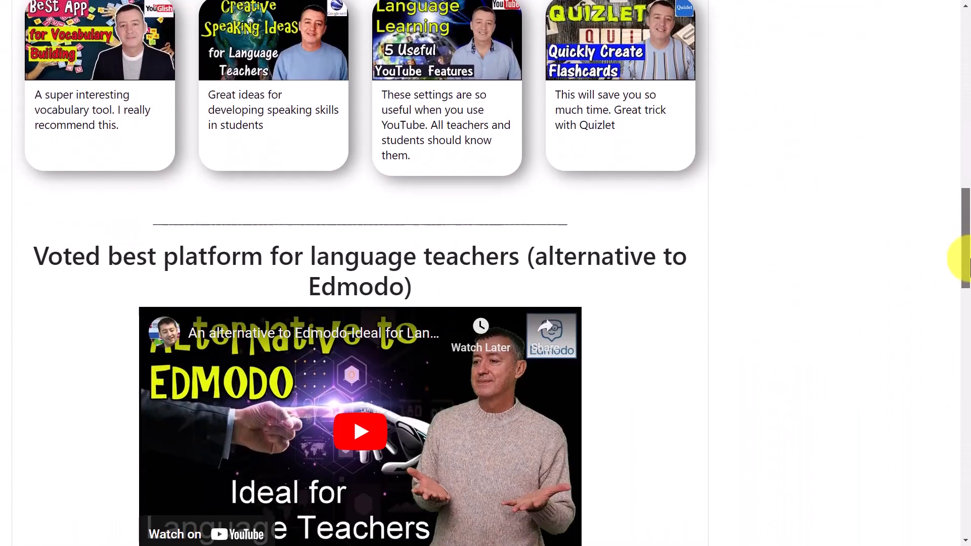
scroll("up", 3)
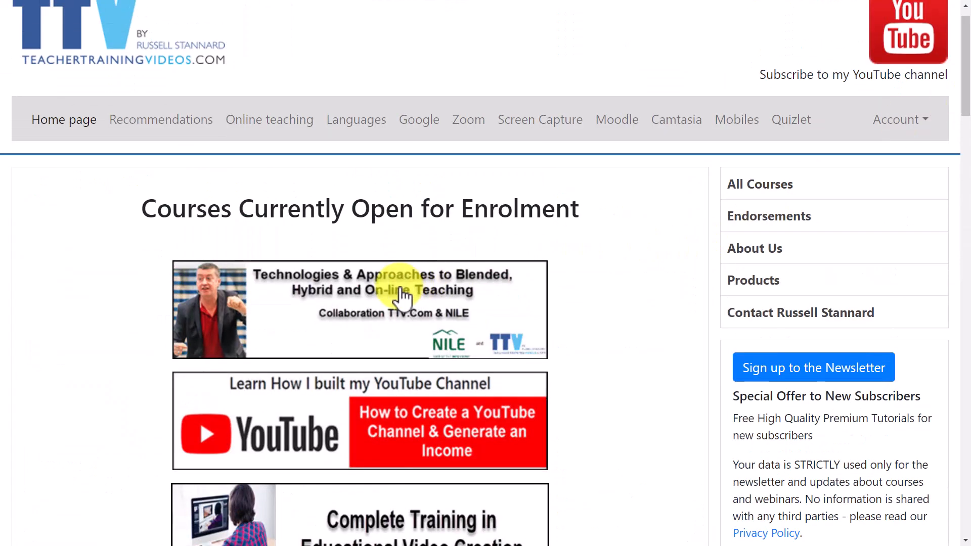
mouse_move(382, 434)
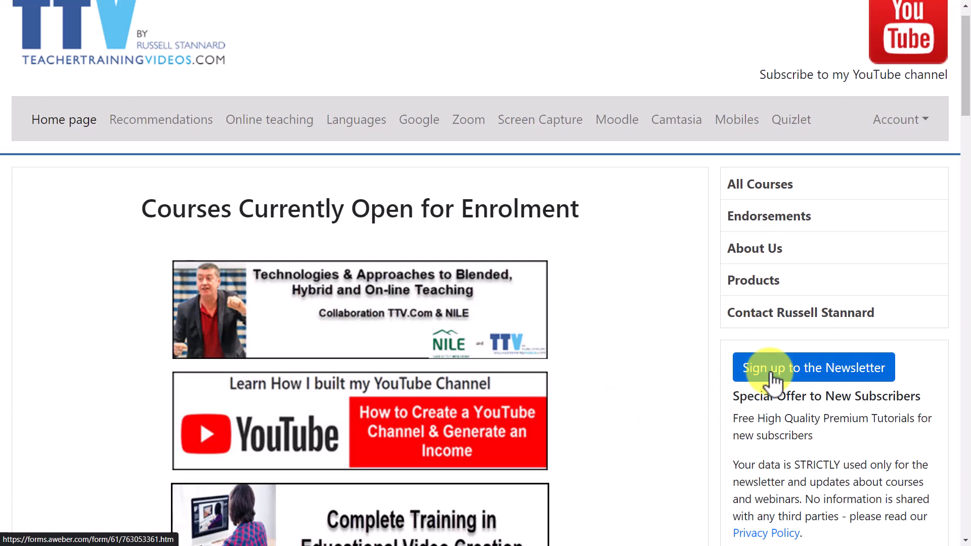
mouse_move(963, 93)
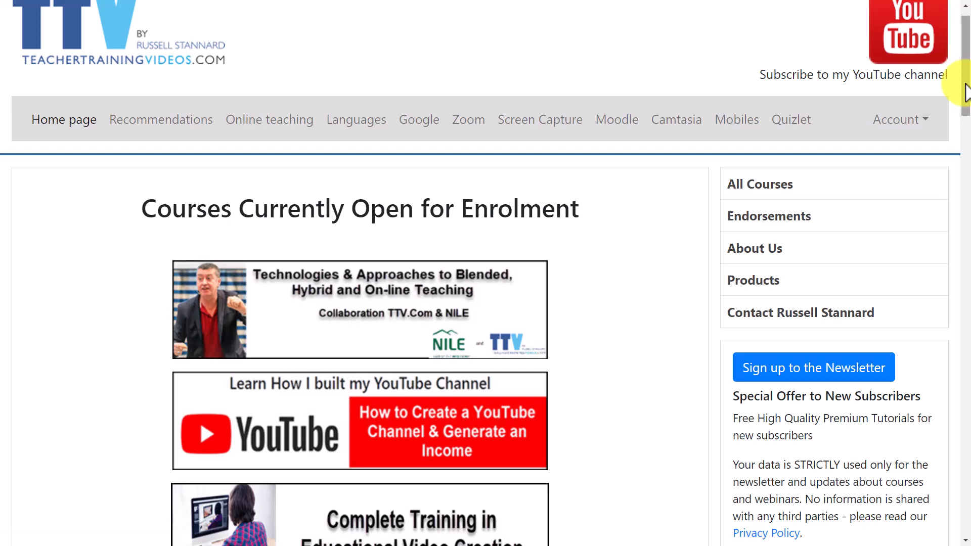
scroll("down", 3)
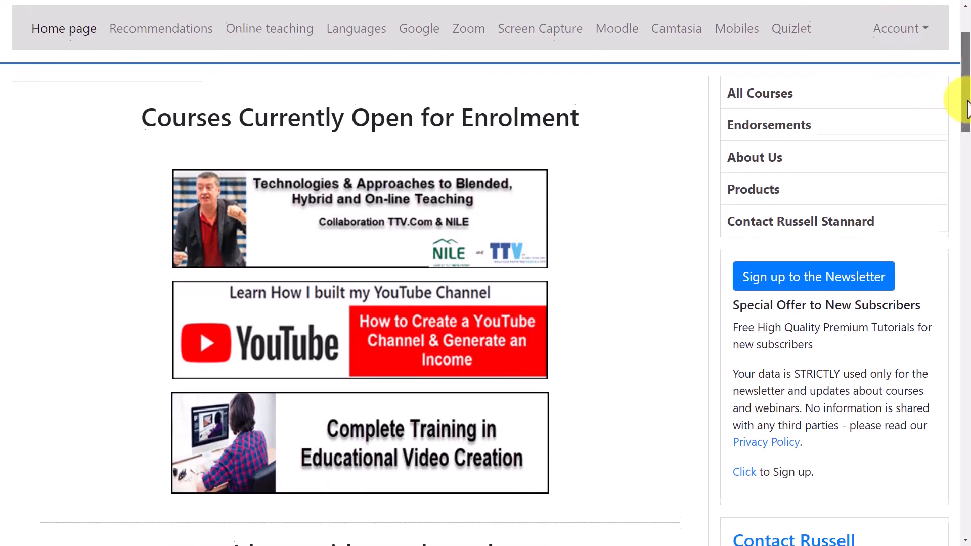
scroll("down", 3)
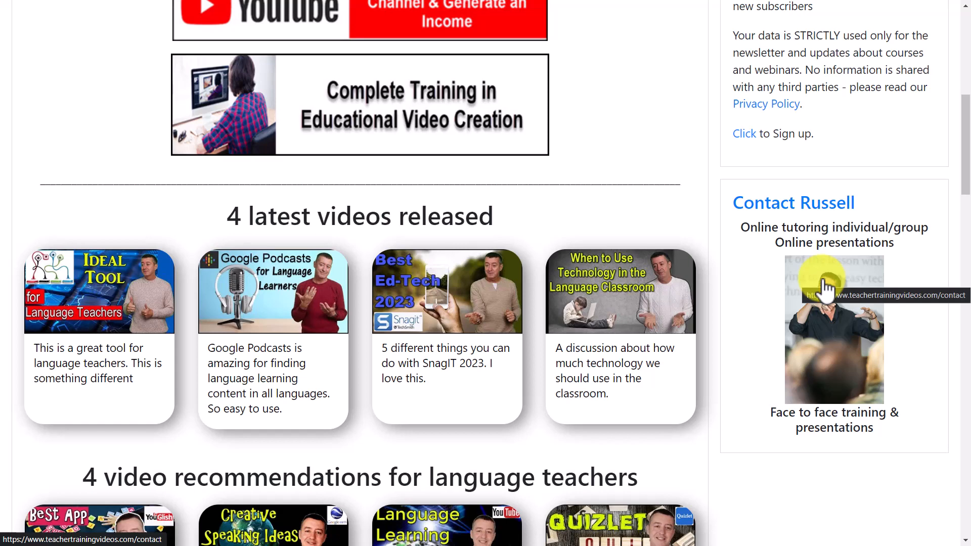
mouse_move(324, 27)
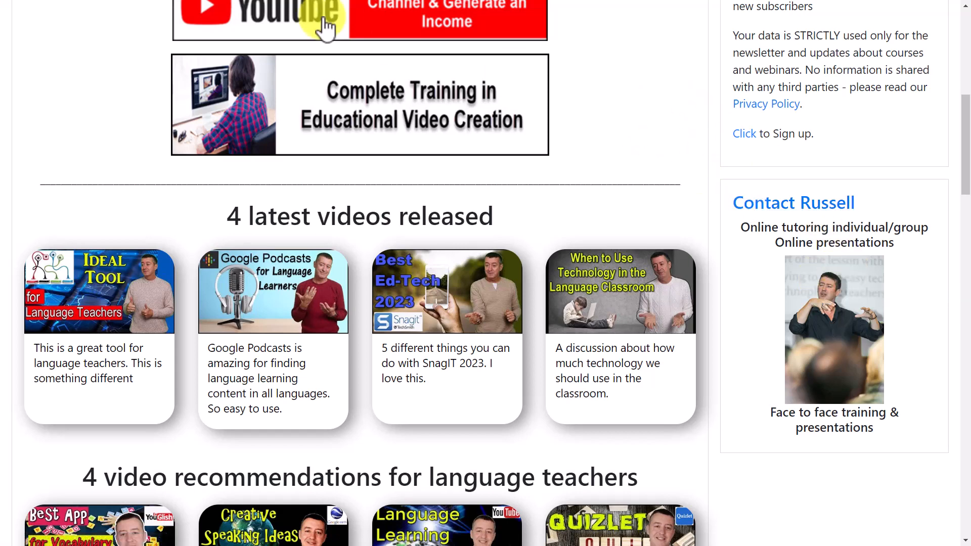